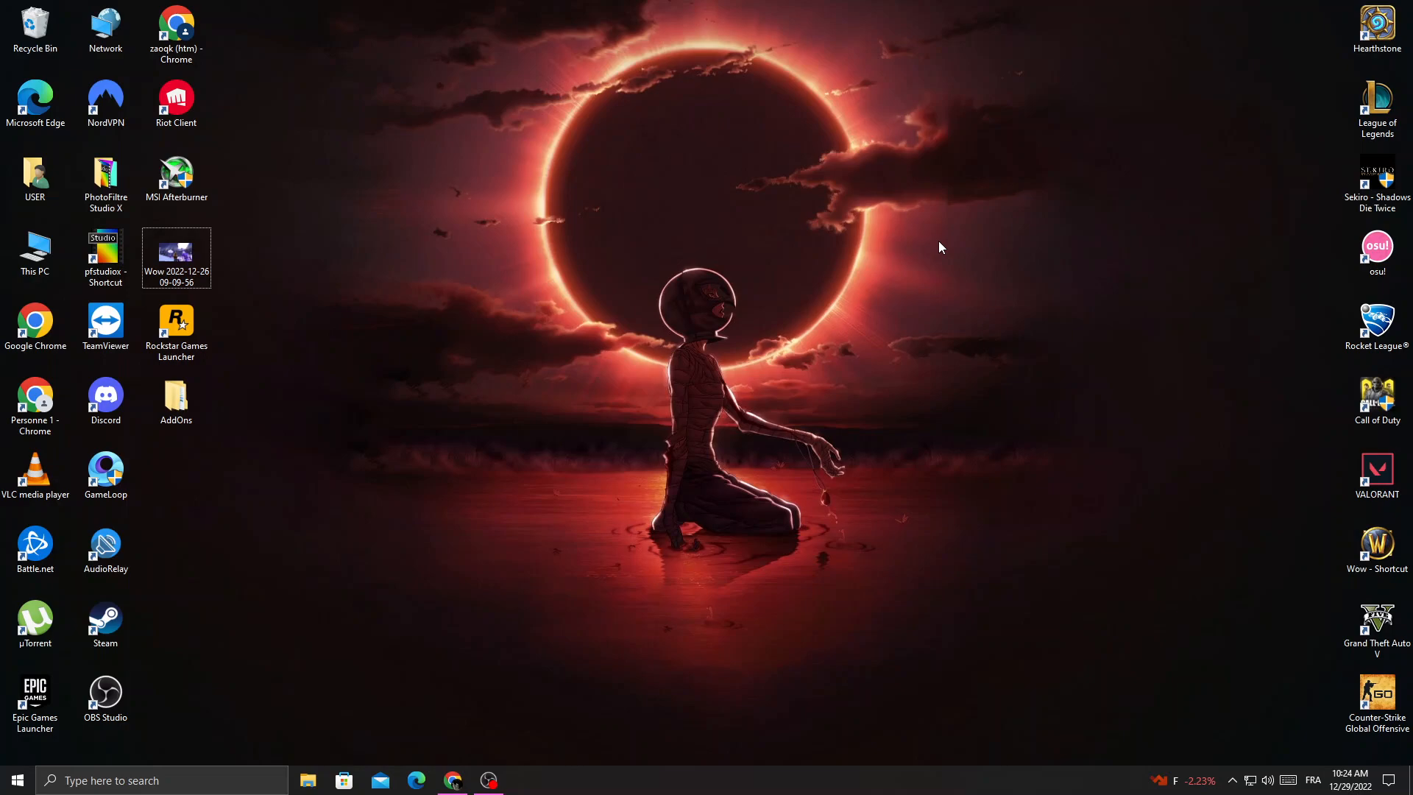
{"action": "mouse_move", "coordinate": [432, 764]}
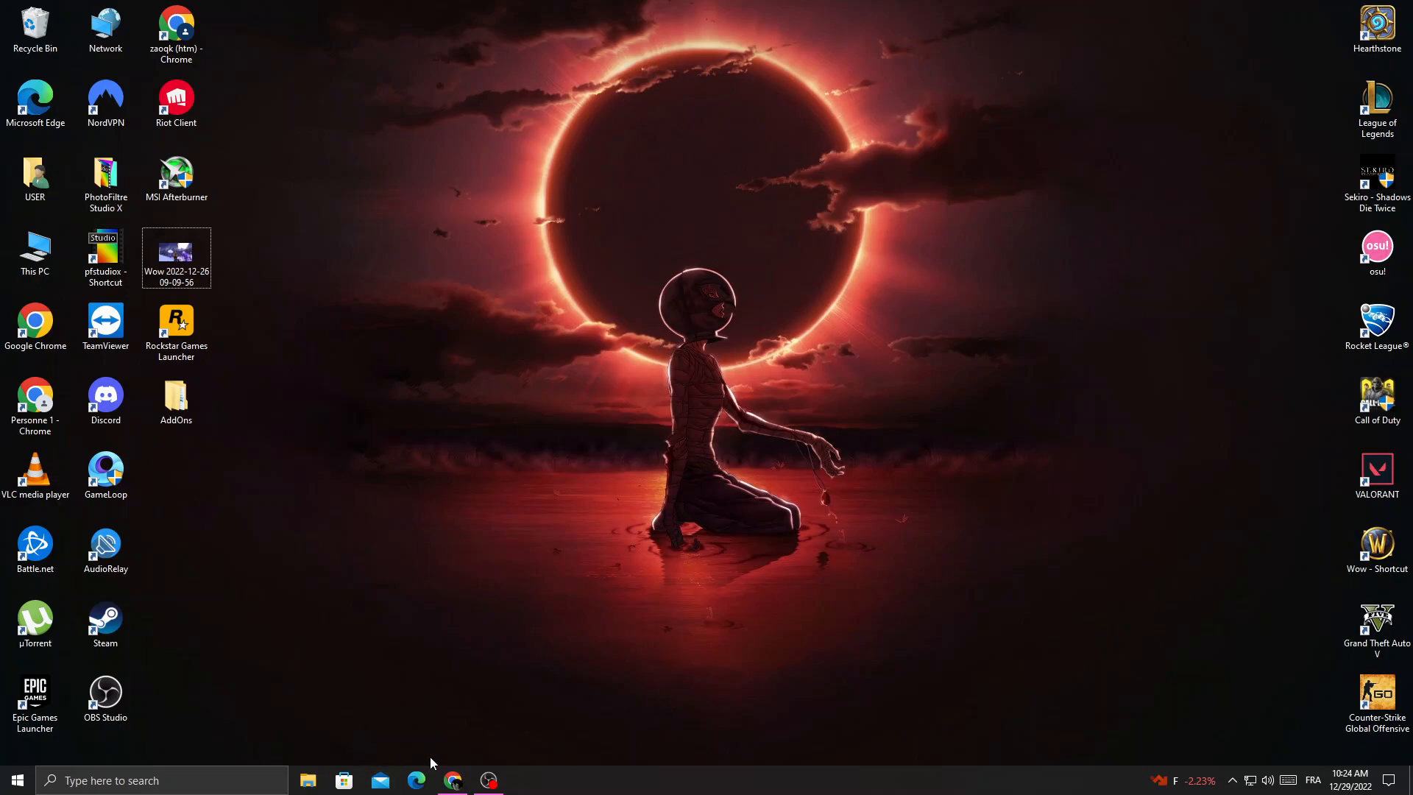
Bring the browser showing the store's Currencies settings page to the front
{"action": "left_click", "coordinate": [453, 780]}
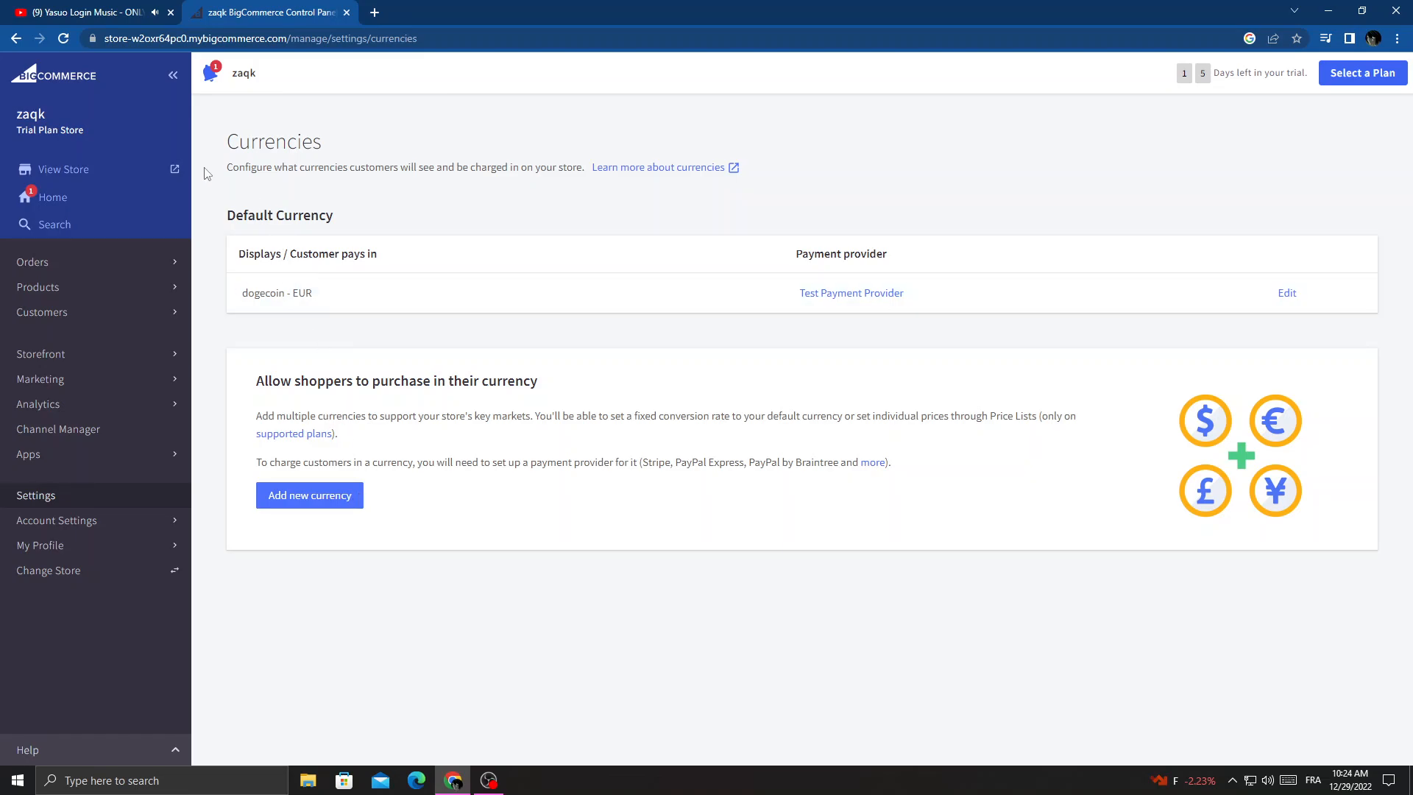
{"action": "mouse_move", "coordinate": [113, 500]}
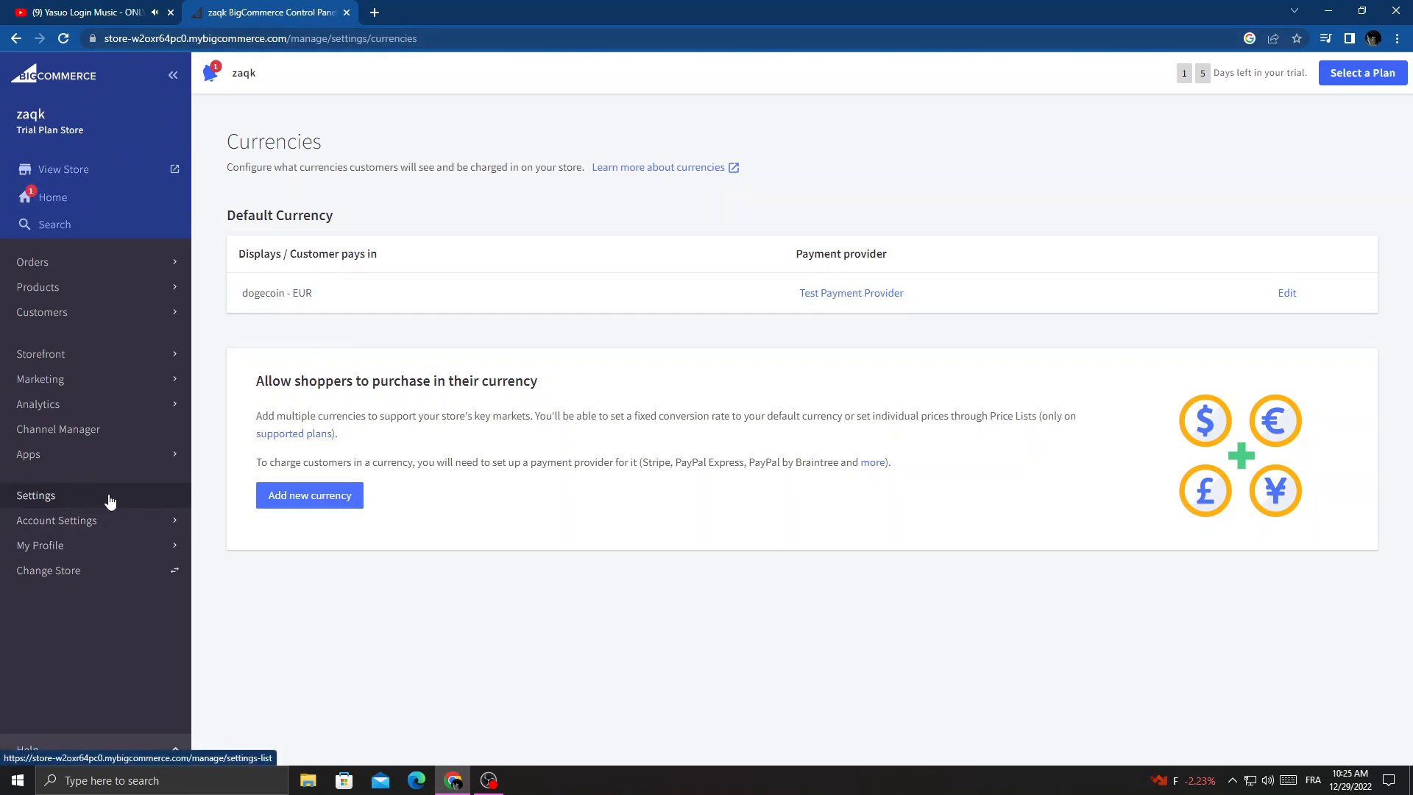
{"action": "left_click", "coordinate": [35, 494]}
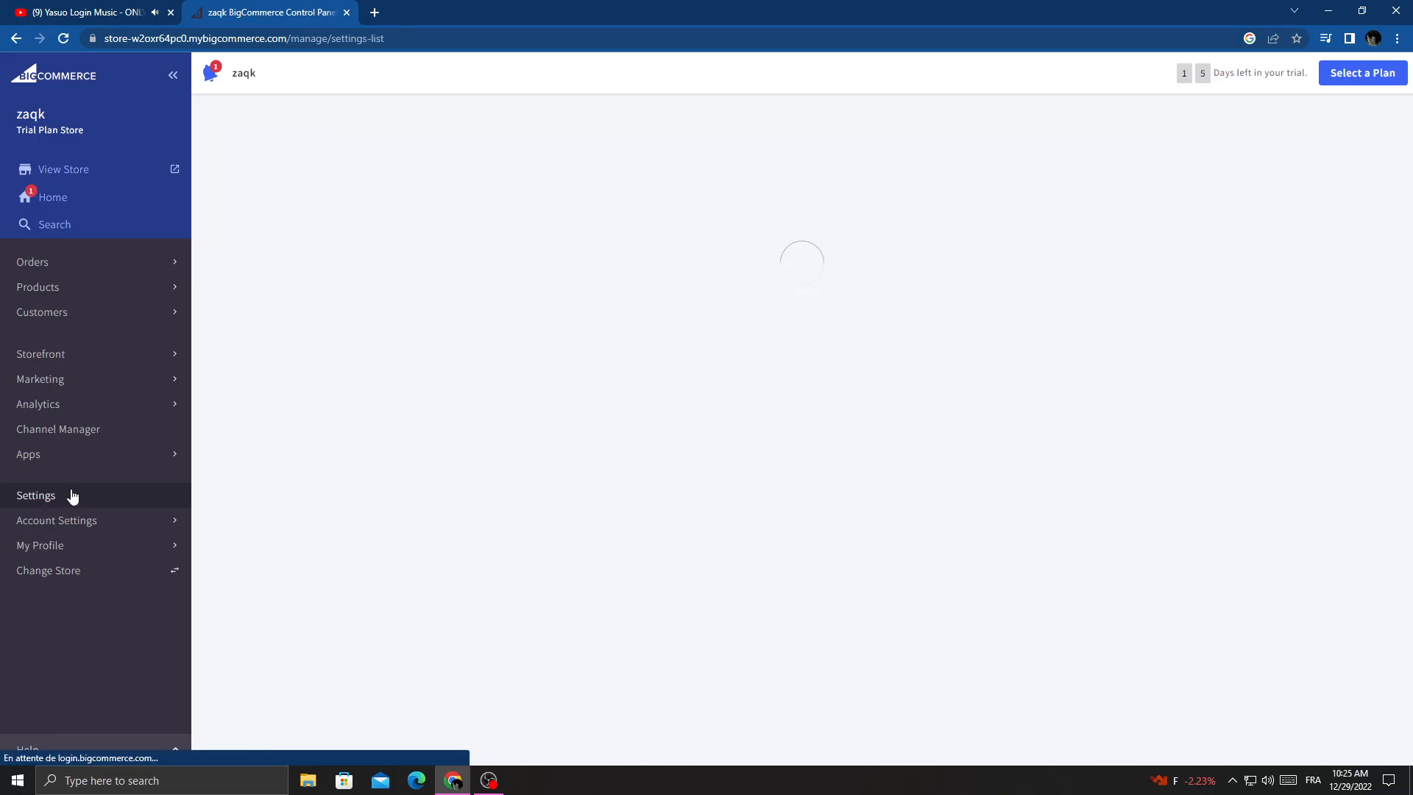
{"action": "left_click", "coordinate": [35, 495]}
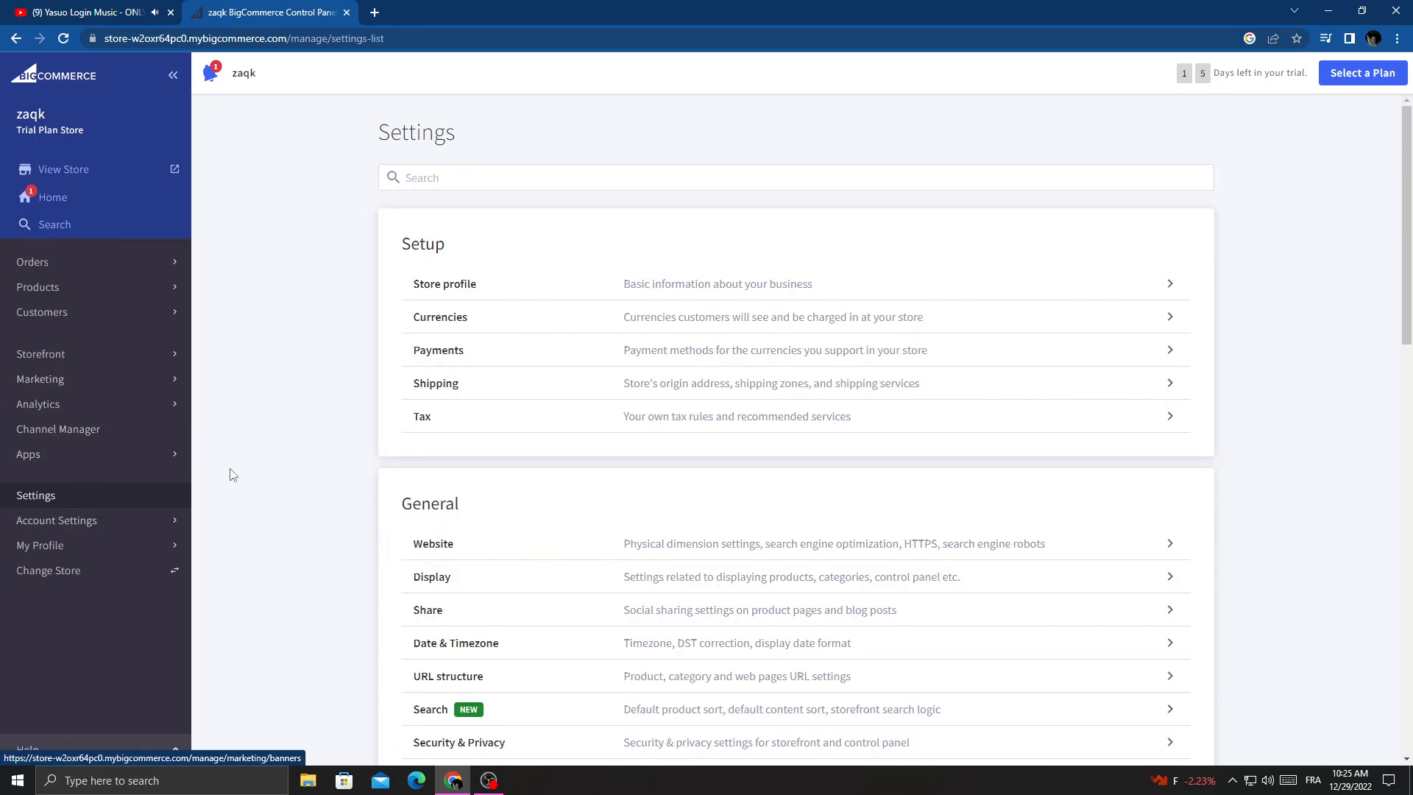
{"action": "scroll", "scroll_direction": "down", "scroll_amount": 3}
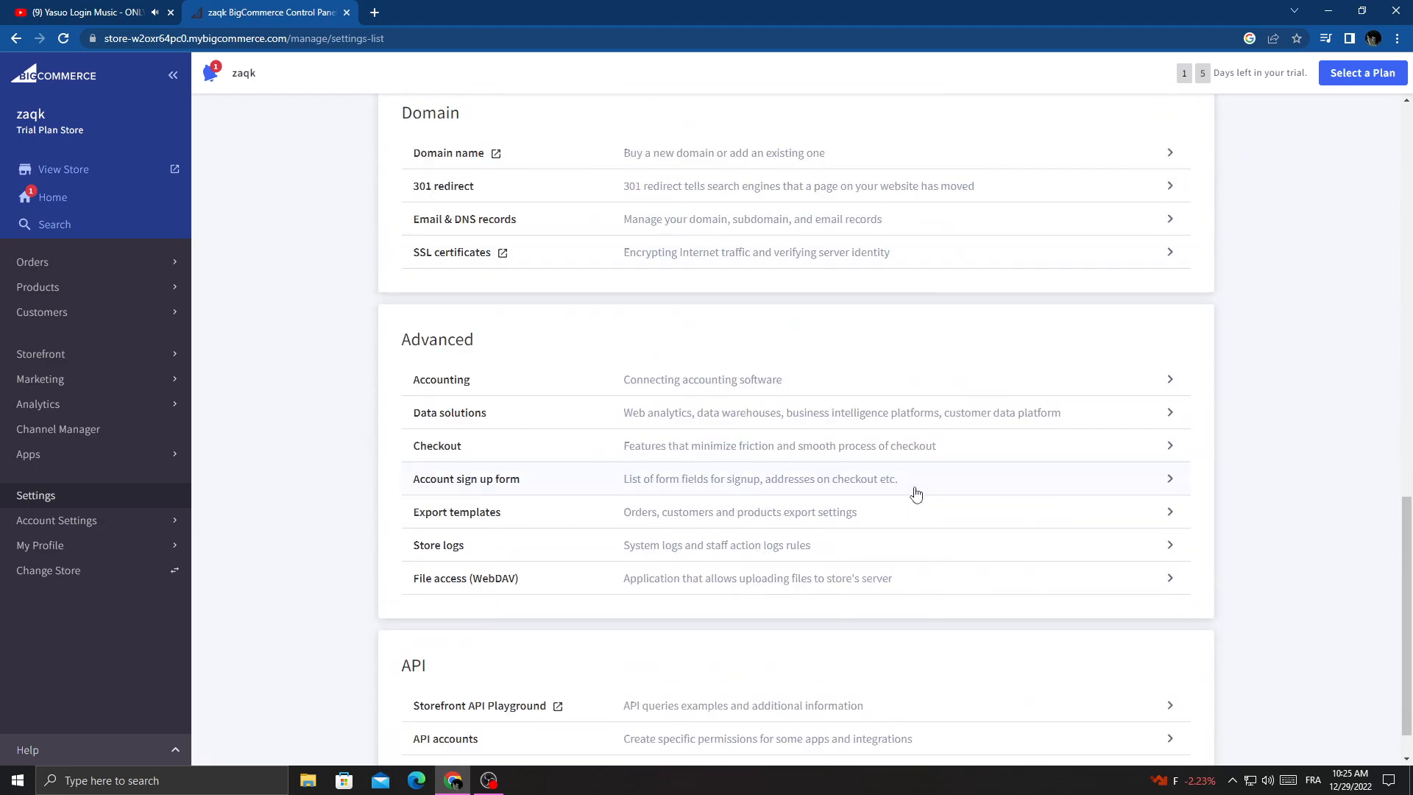
{"action": "scroll", "scroll_direction": "up", "scroll_amount": 3}
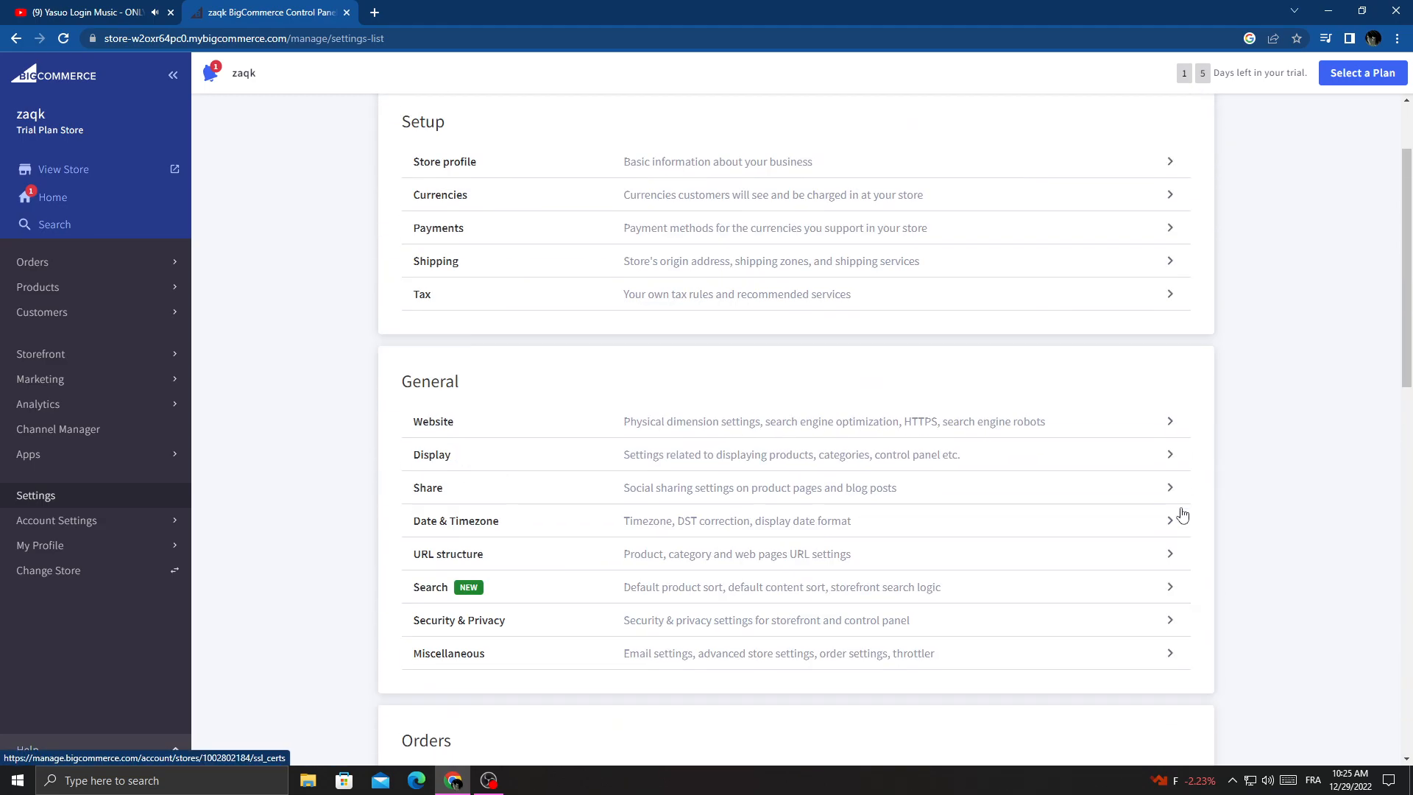
{"action": "scroll", "scroll_direction": "down", "scroll_amount": 3}
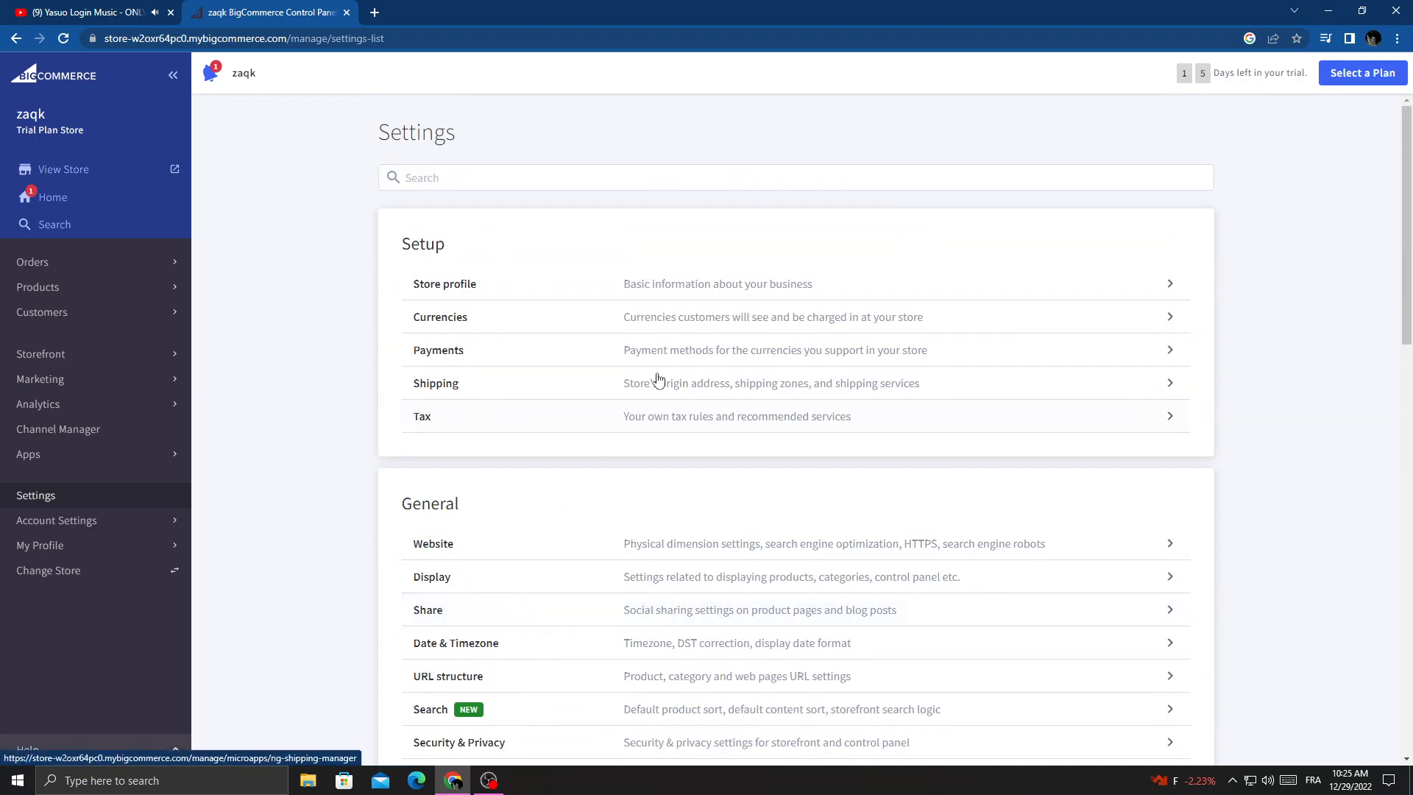
{"action": "scroll", "scroll_direction": "down", "scroll_amount": 3}
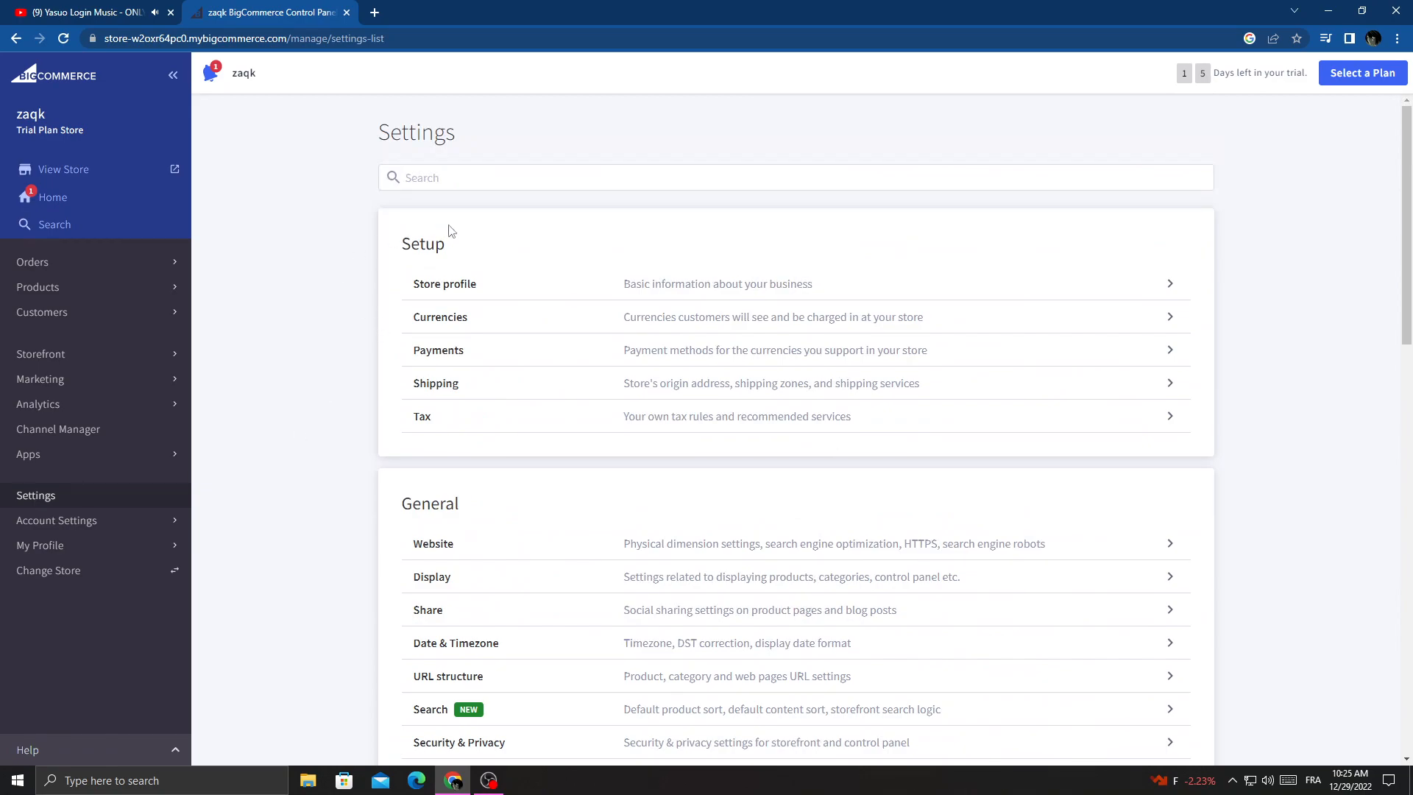
{"action": "mouse_move", "coordinate": [441, 317]}
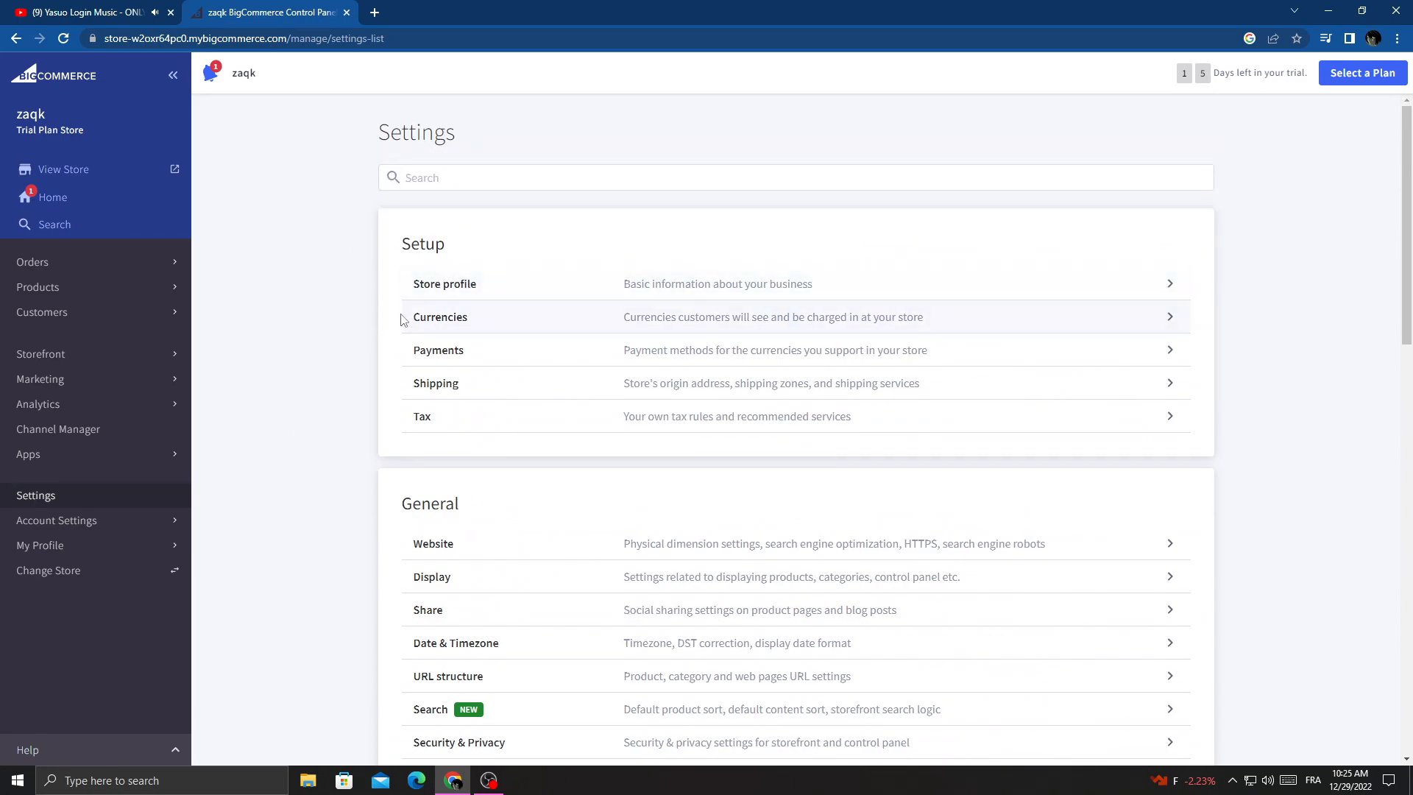
{"action": "mouse_move", "coordinate": [535, 318]}
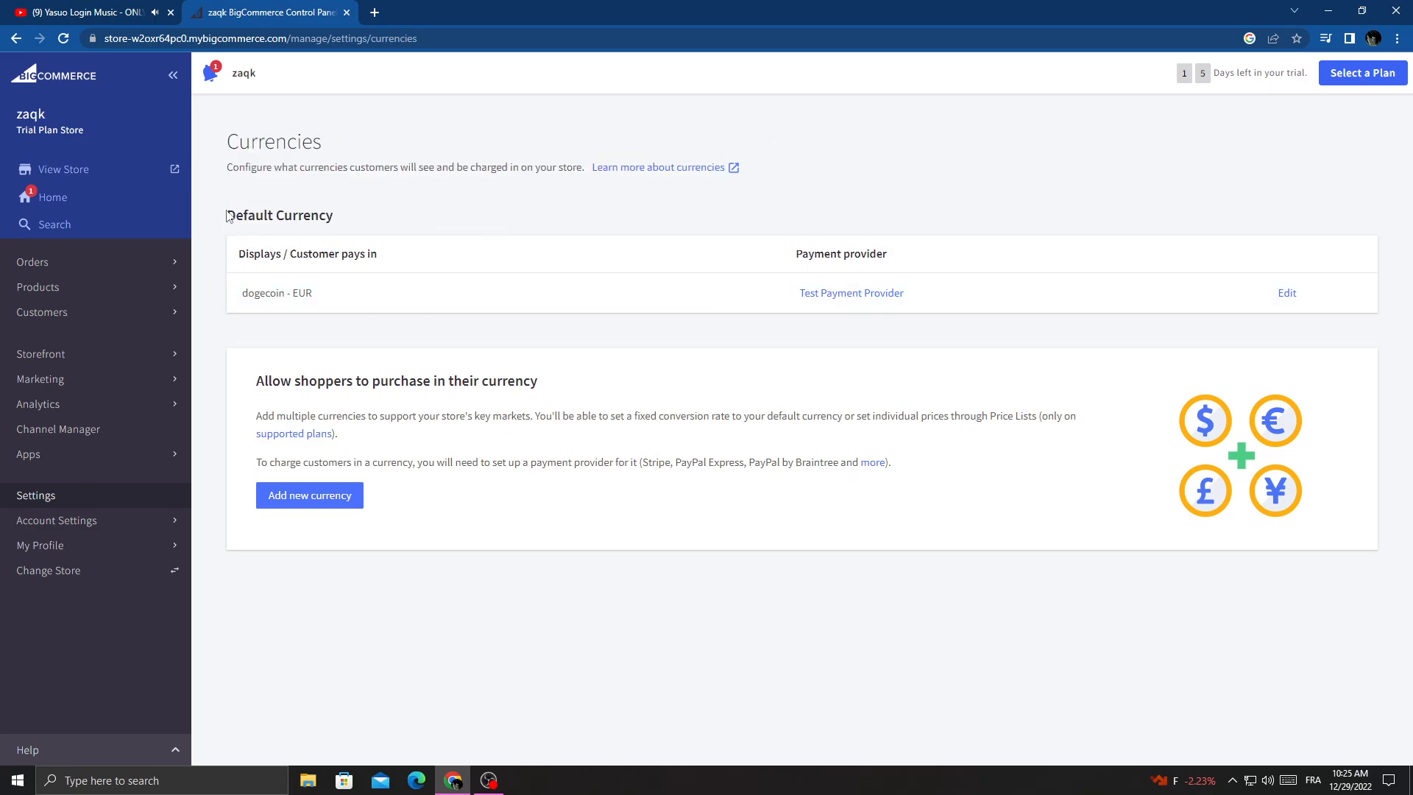
{"action": "mouse_move", "coordinate": [1287, 293]}
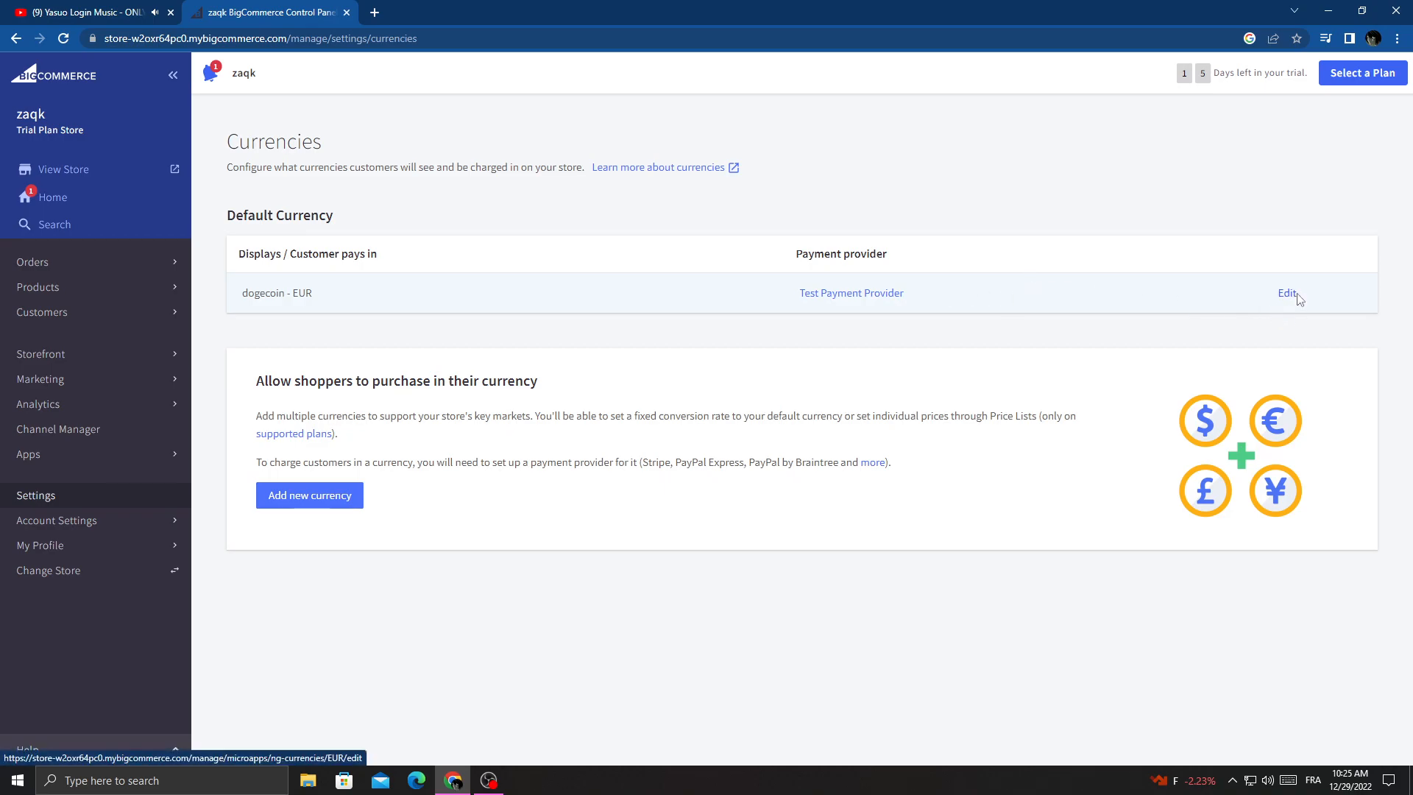
Edit the default dogecoin - EUR currency and set Symbol placement to Right, previewing 1,234.56$
{"action": "left_click", "coordinate": [1287, 293]}
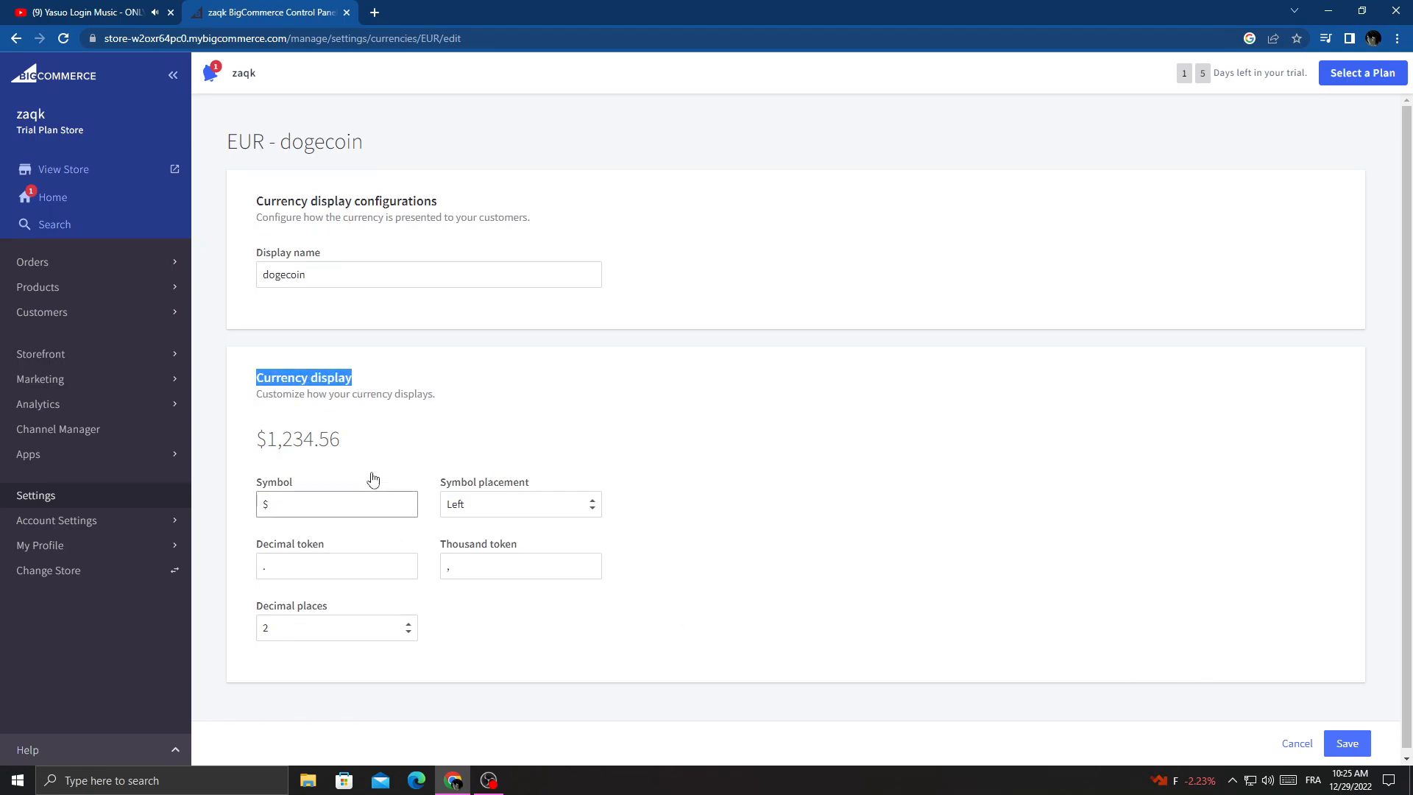
{"action": "left_click", "coordinate": [520, 504]}
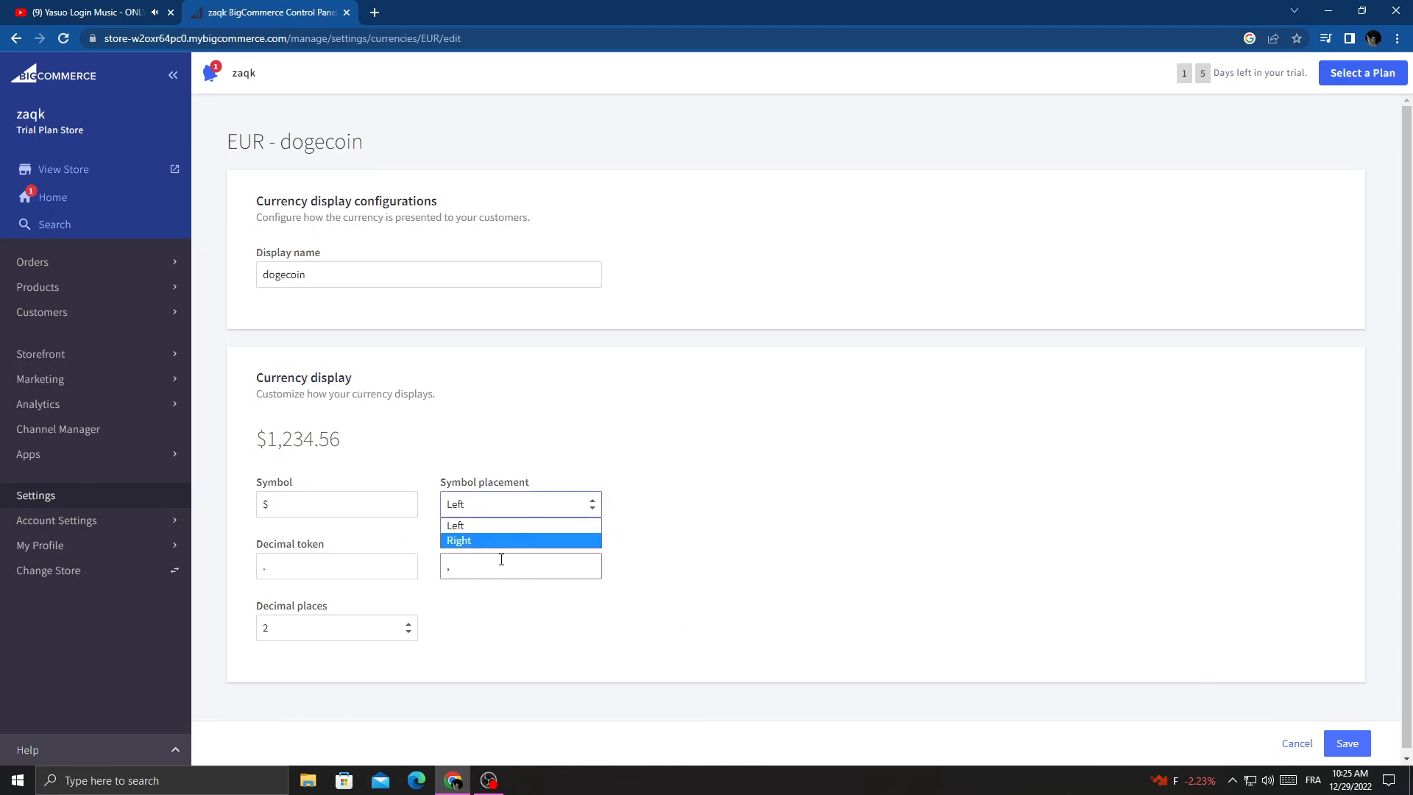
{"action": "left_click", "coordinate": [457, 525]}
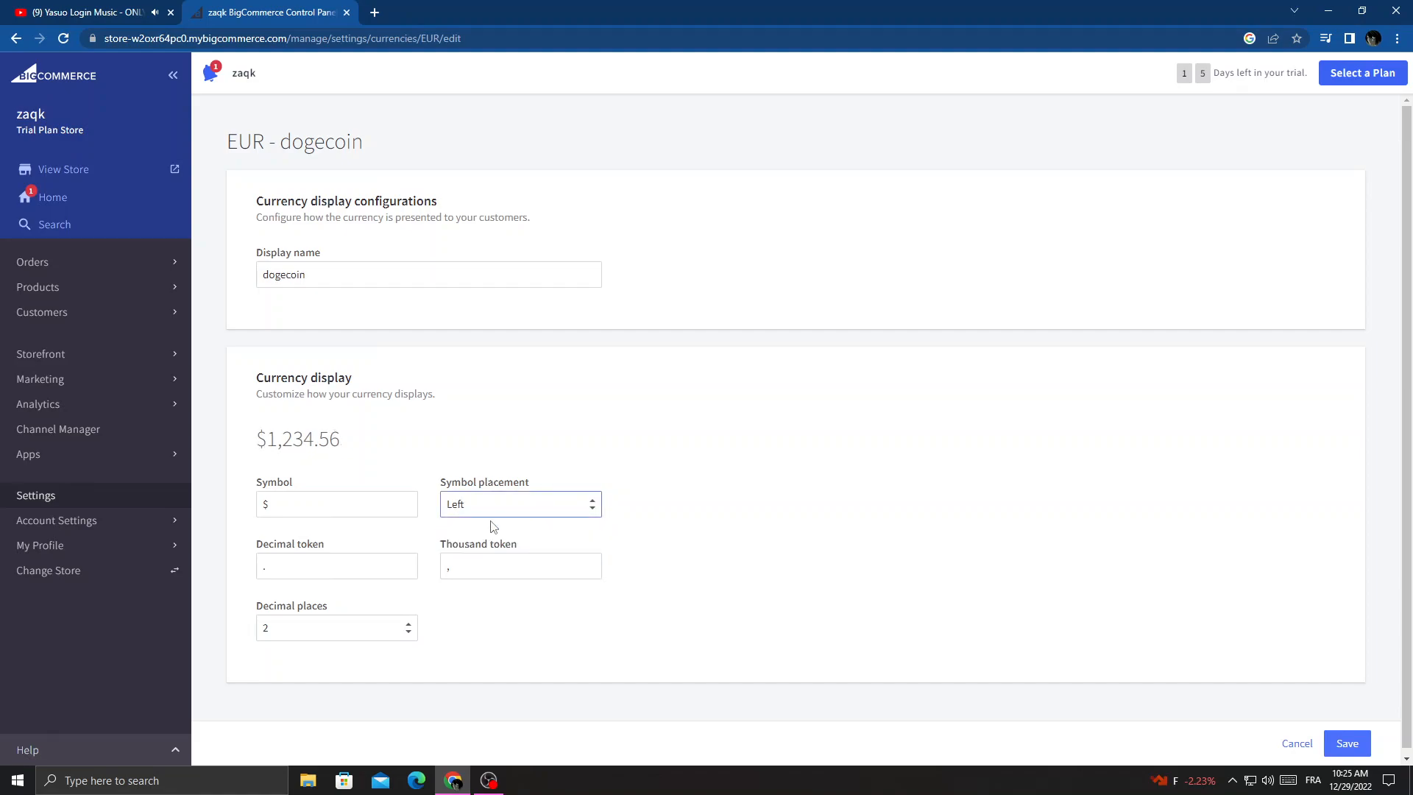
{"action": "left_click", "coordinate": [520, 503]}
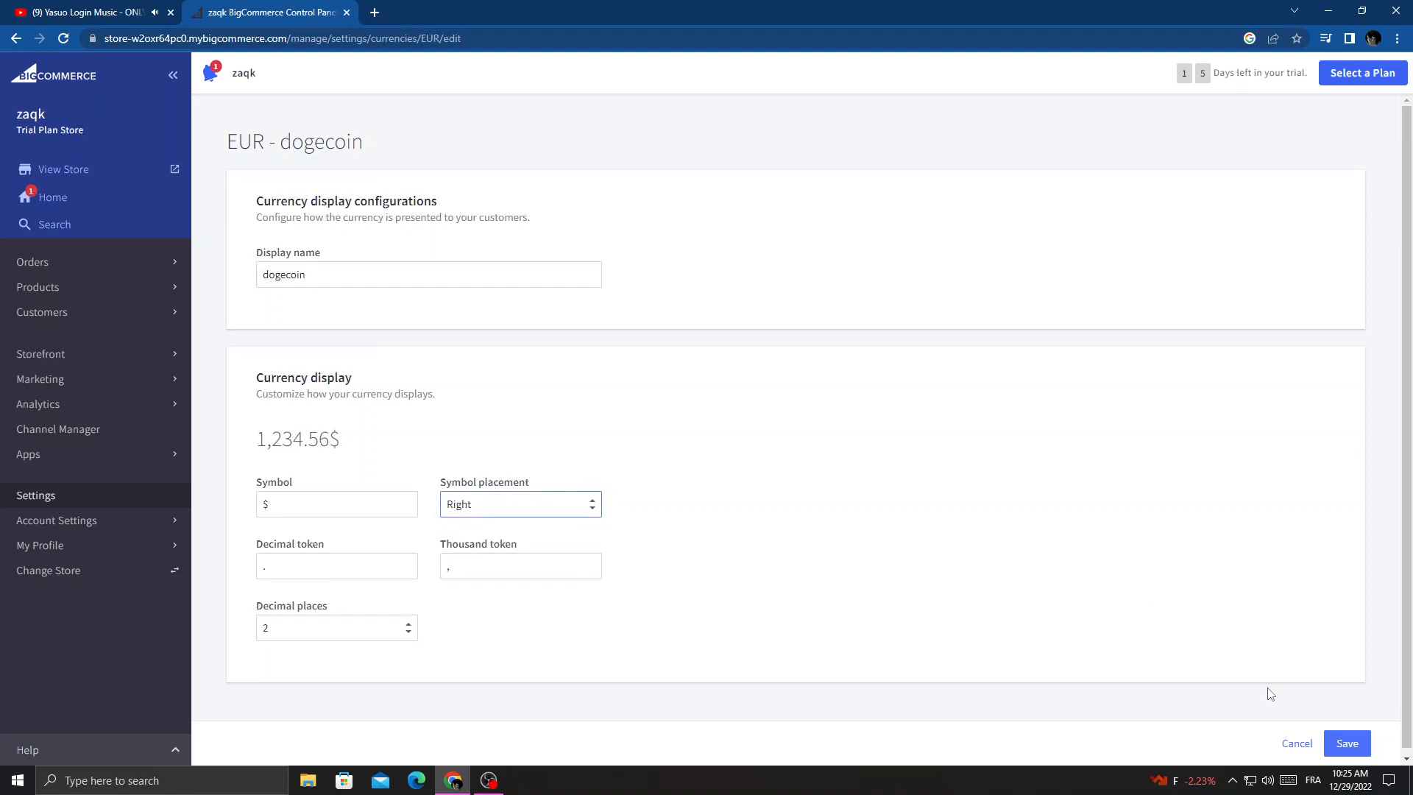
Save the Right symbol placement and return to the Currencies settings overview
{"action": "left_click", "coordinate": [1346, 742]}
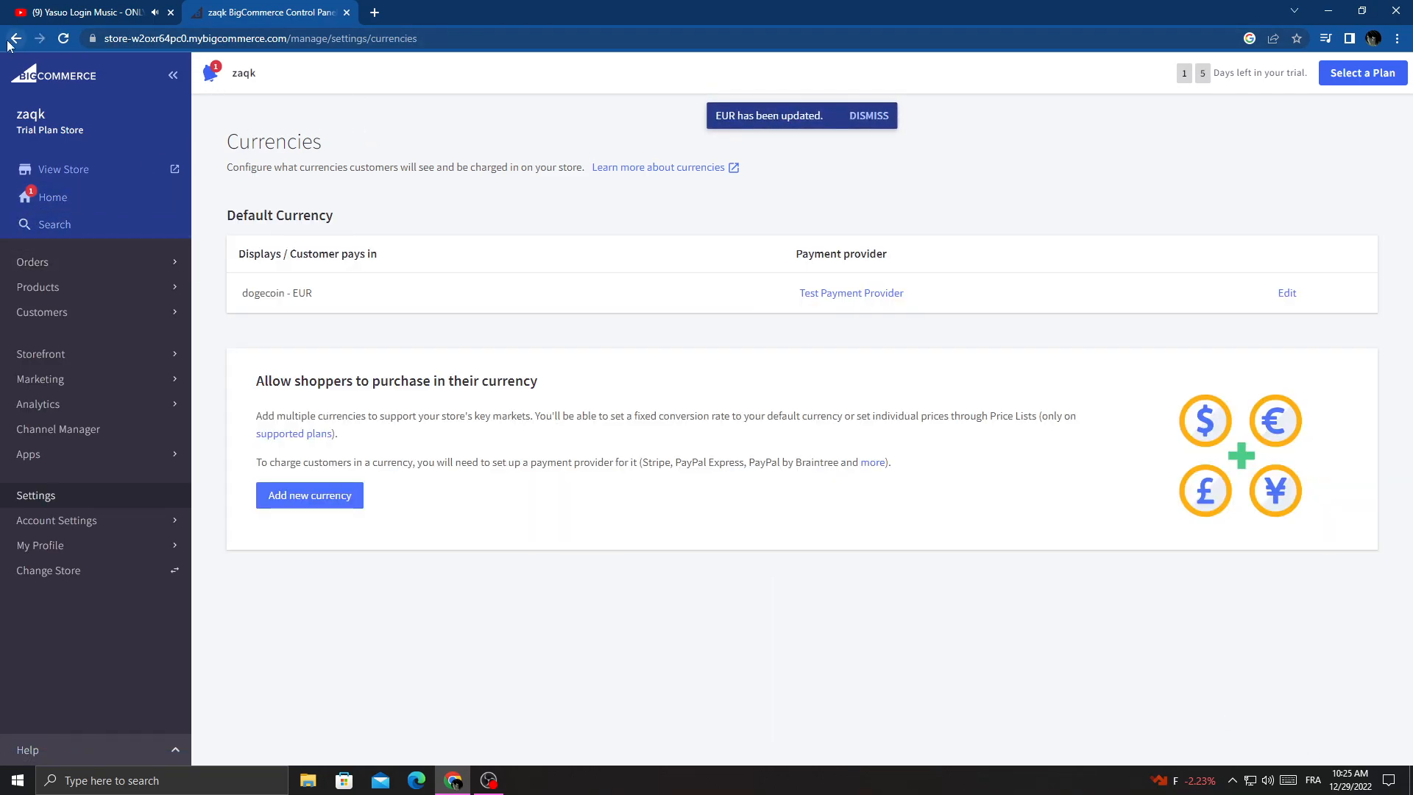
{"action": "left_click", "coordinate": [35, 495]}
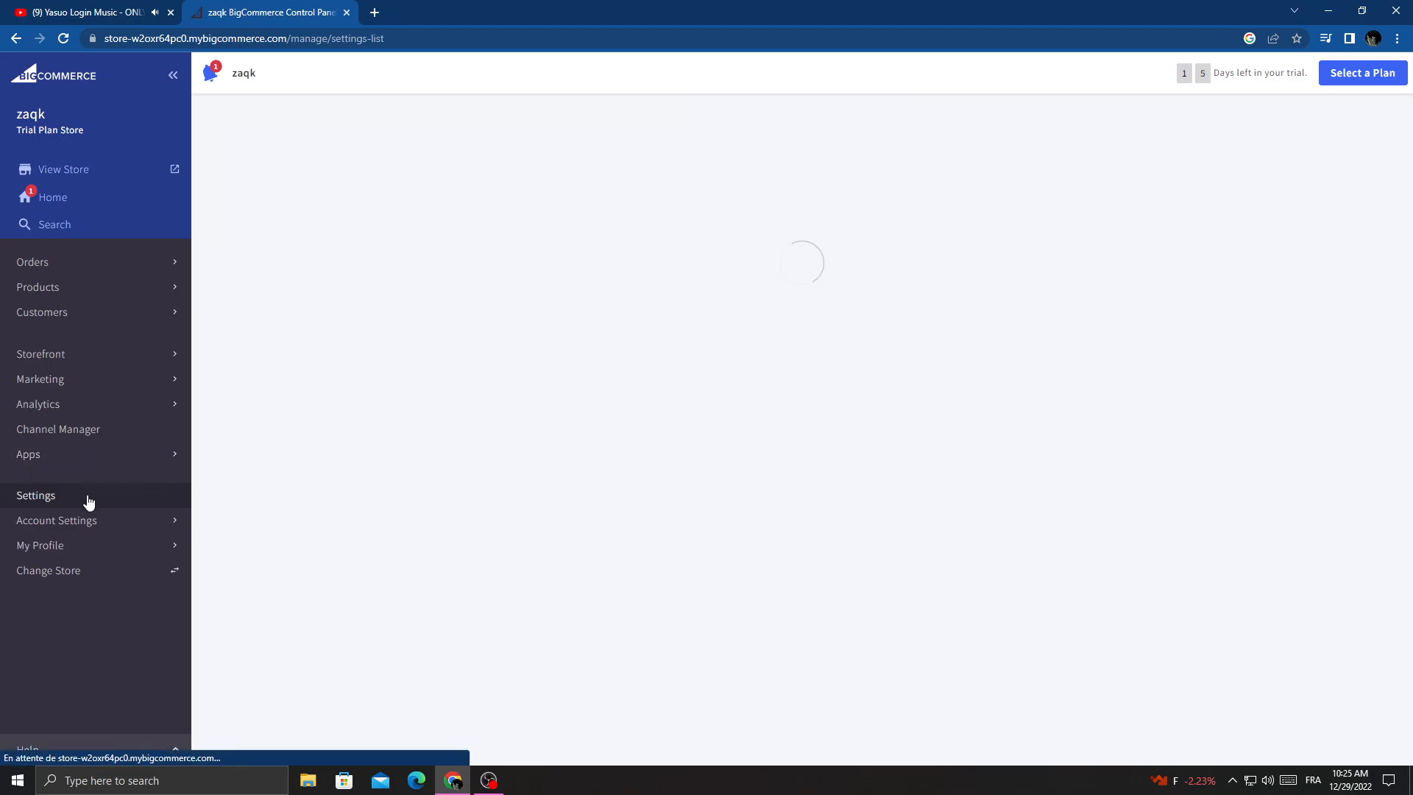
{"action": "left_click", "coordinate": [36, 494]}
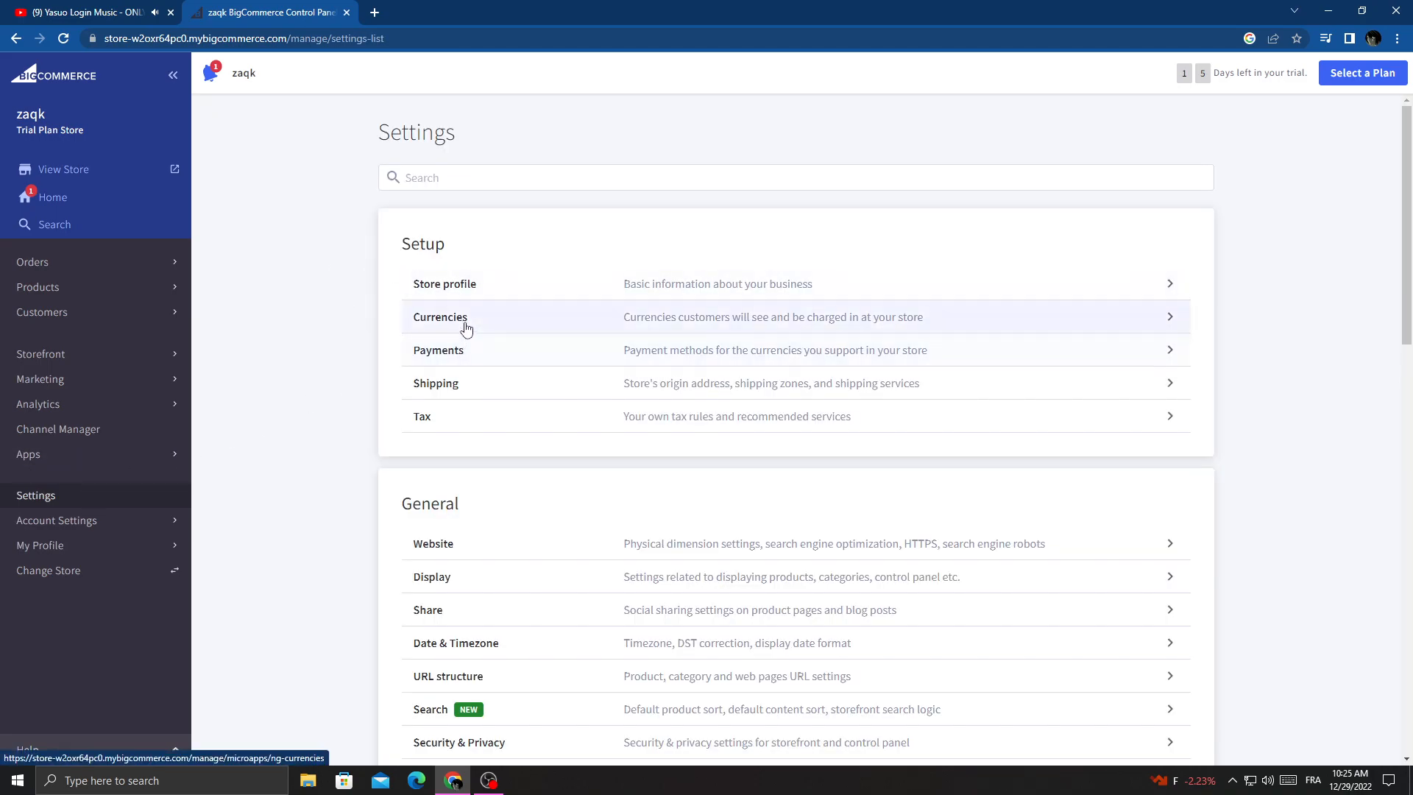
{"action": "left_click", "coordinate": [440, 317]}
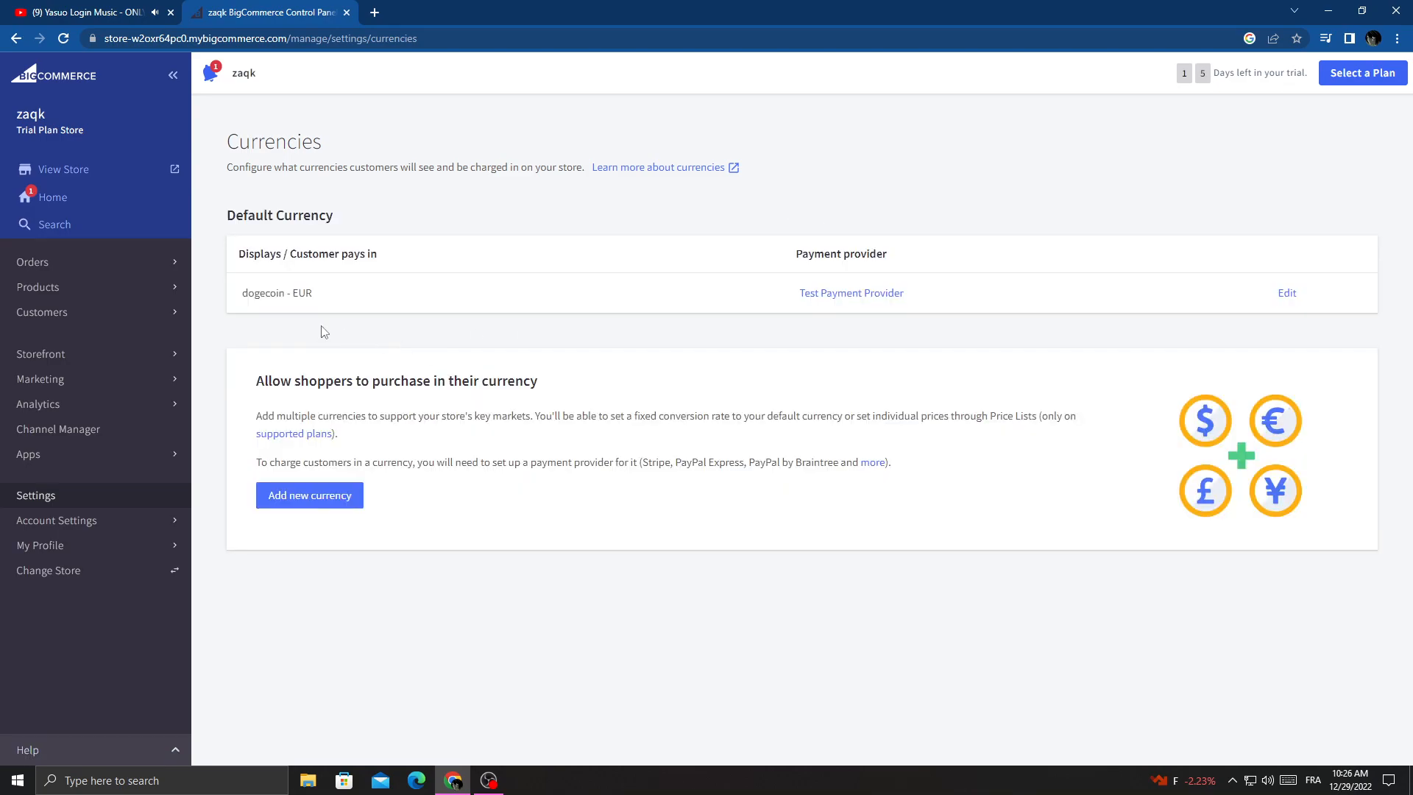
{"action": "mouse_move", "coordinate": [945, 515]}
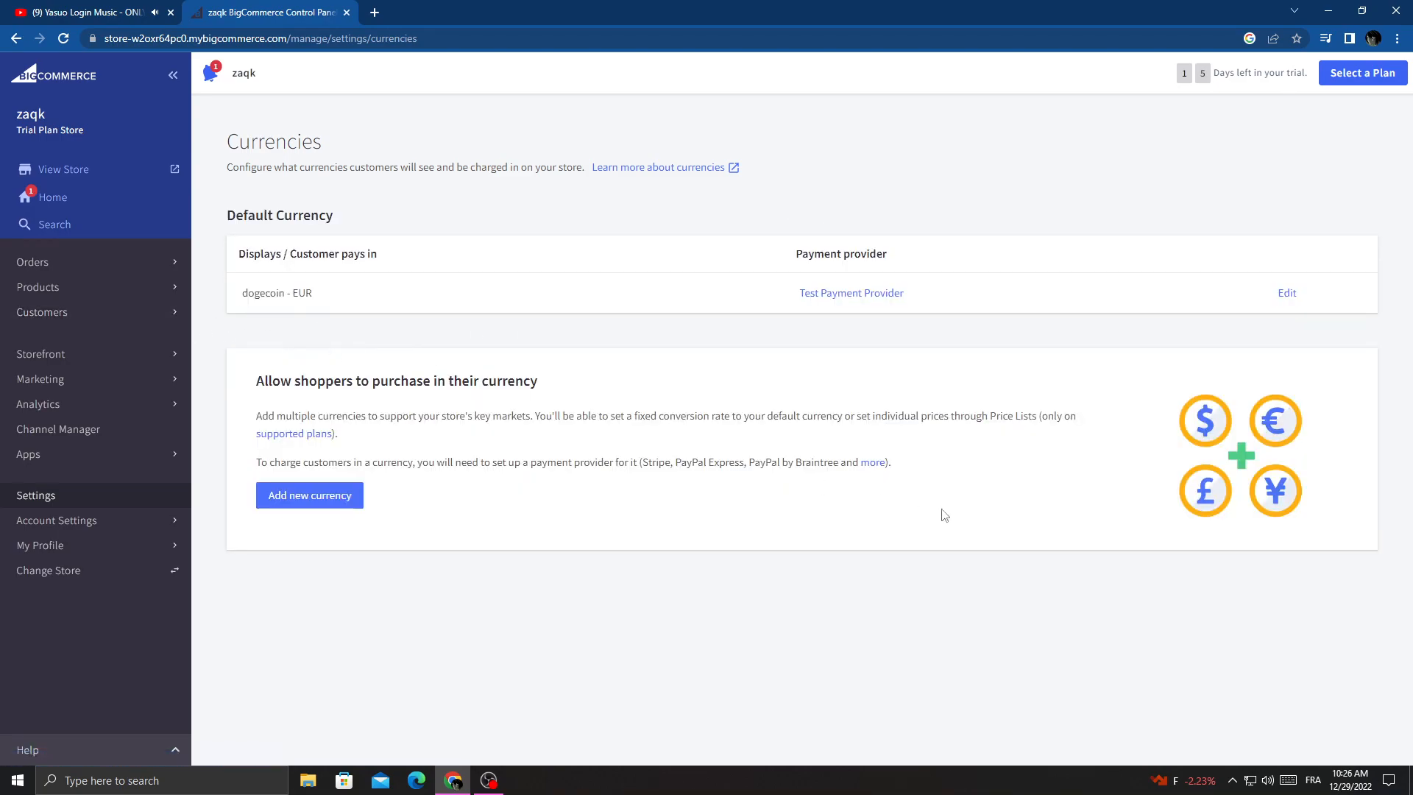